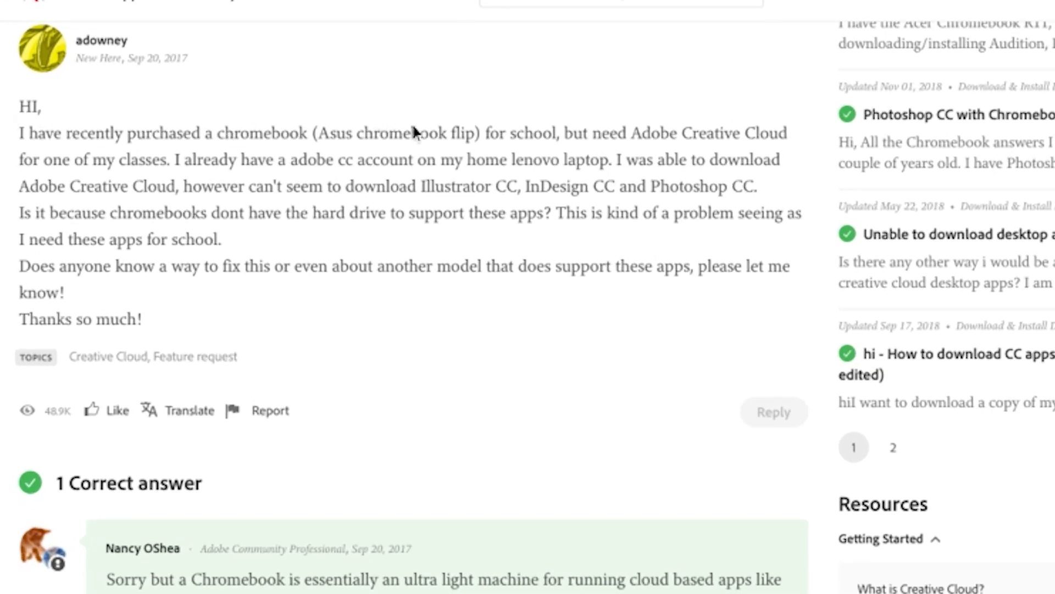
mouse_move(744, 142)
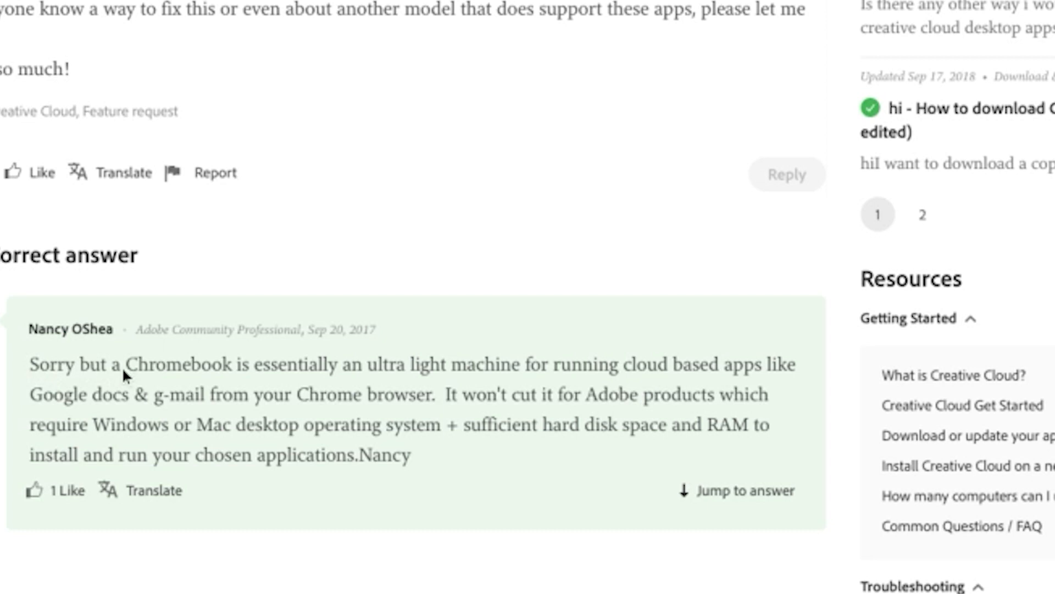
mouse_move(623, 383)
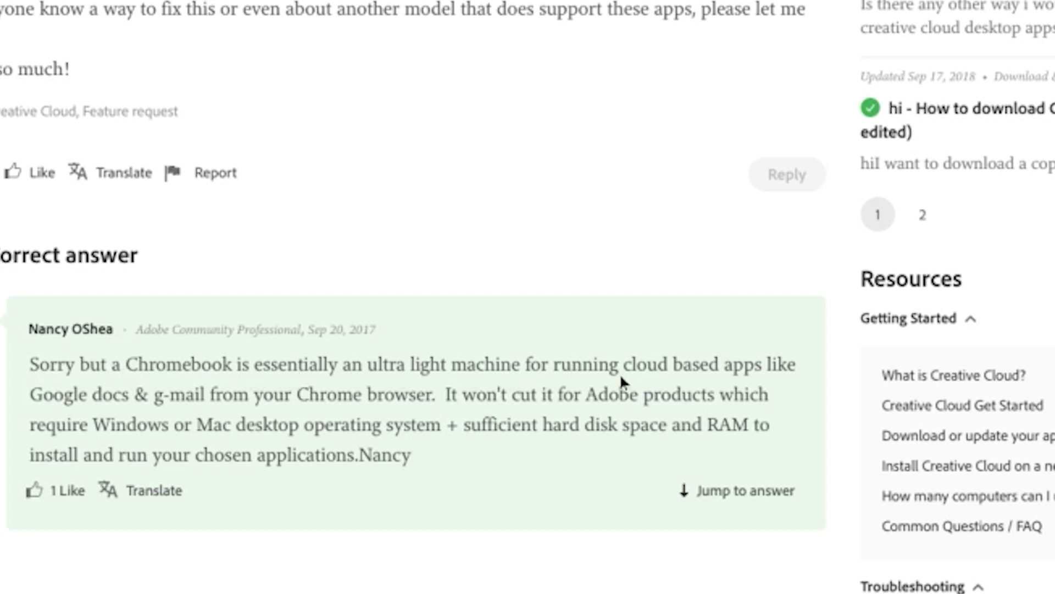
mouse_move(396, 404)
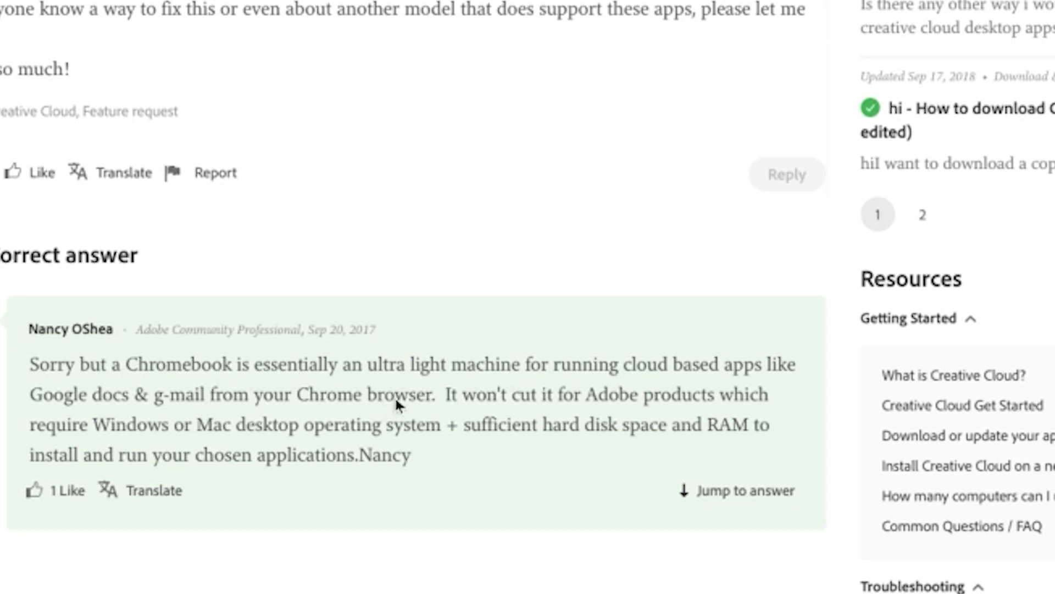
mouse_move(663, 403)
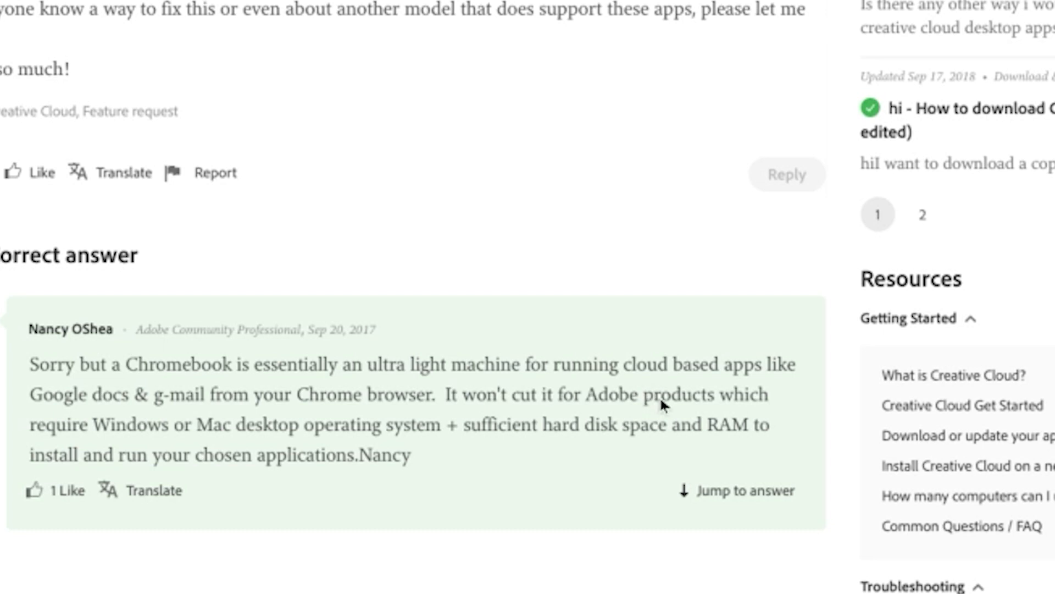
mouse_move(282, 426)
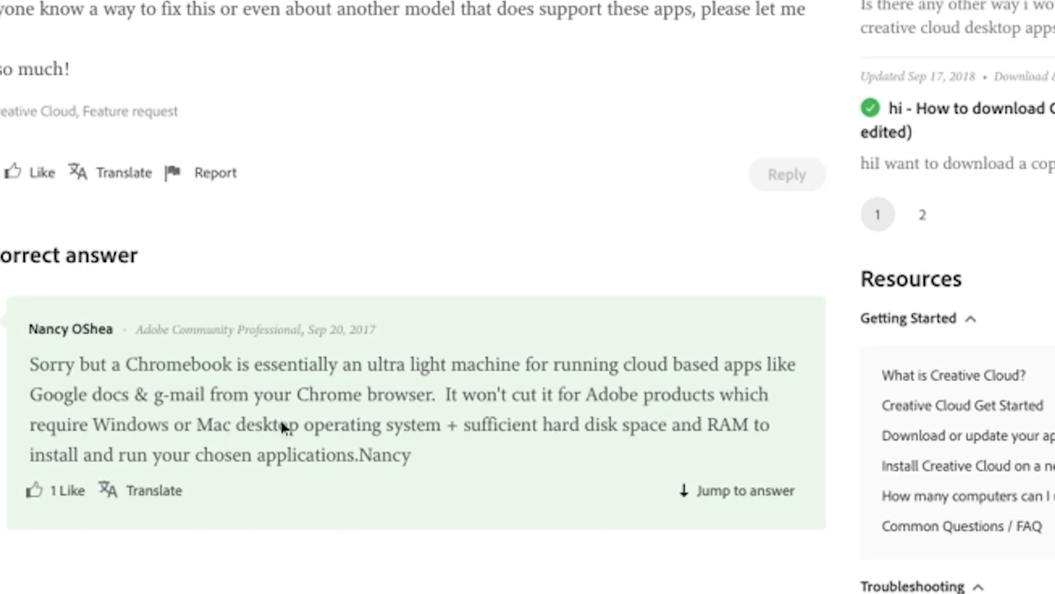
mouse_move(425, 444)
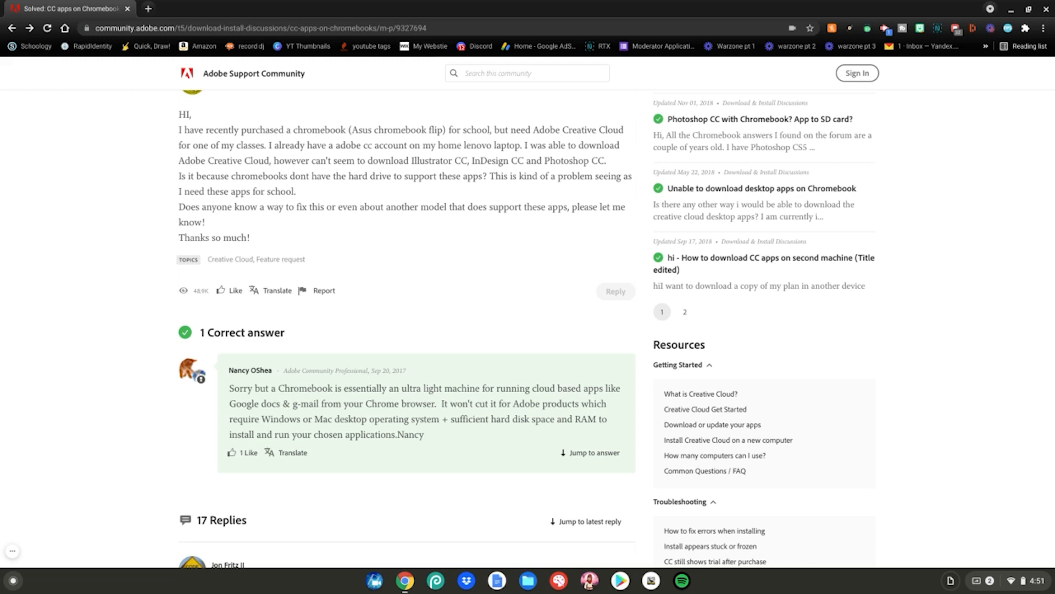
mouse_move(603, 578)
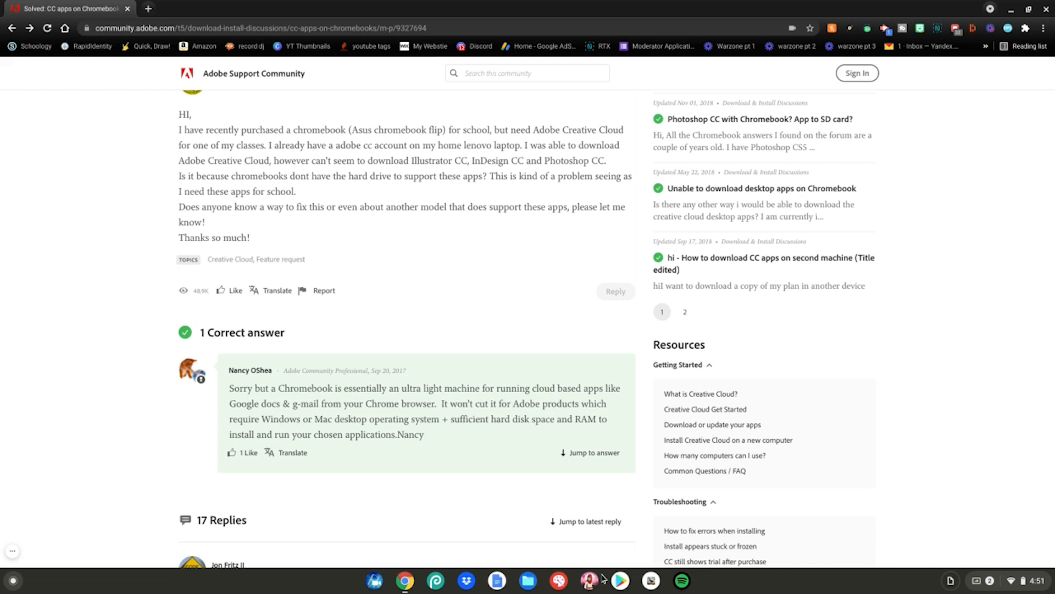
Step: Bring up the Play Store search window over the forum page, showing recent searches
left_click(618, 580)
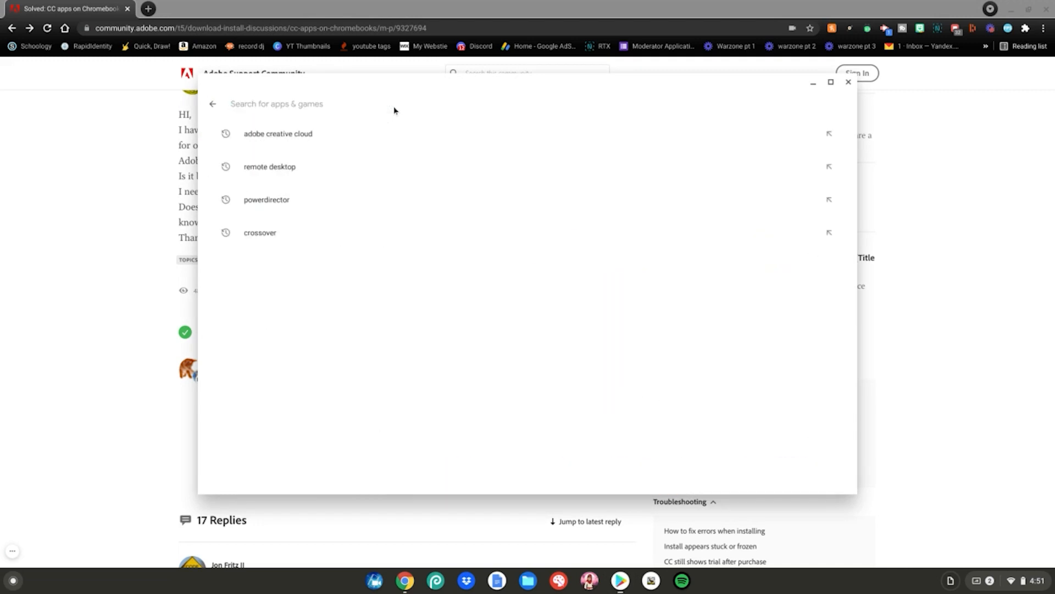
Step: Search 'adobe c', choose the 'adobe creative cloud' suggestion and reach its app page
type("adobe creative cloud")
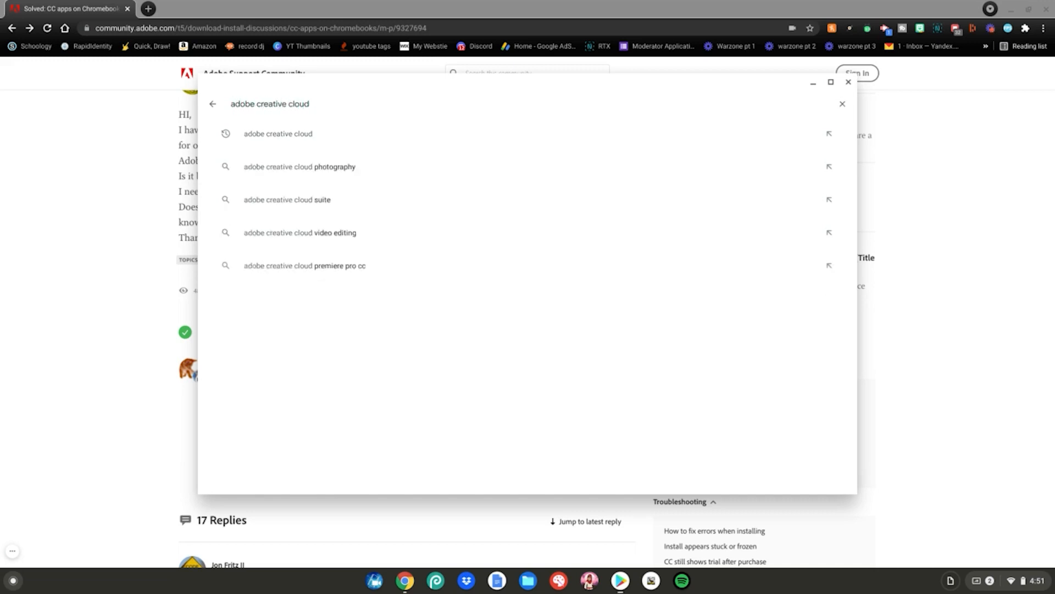
left_click(278, 133)
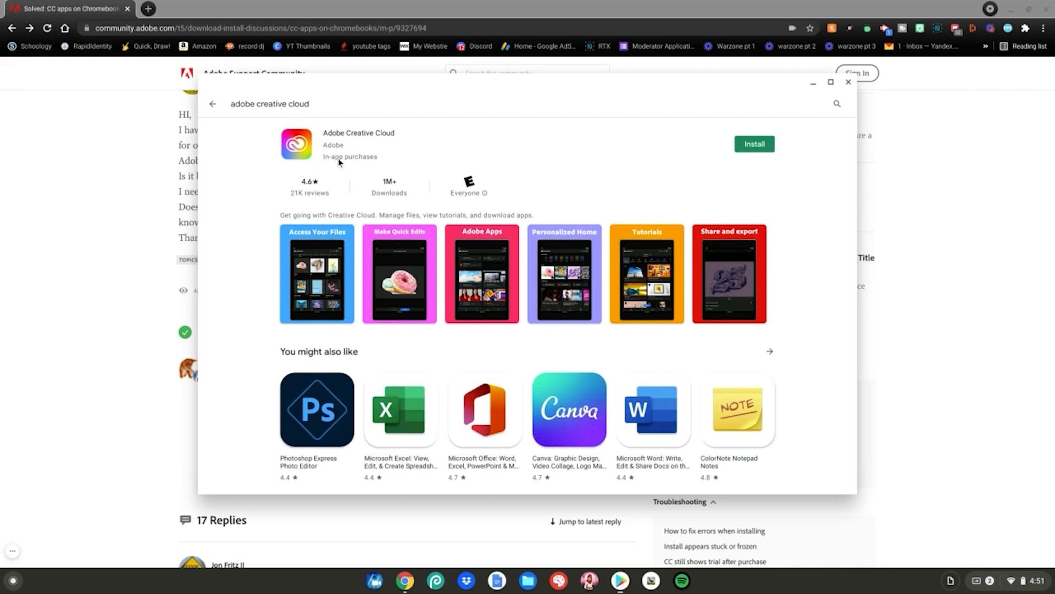
mouse_move(343, 140)
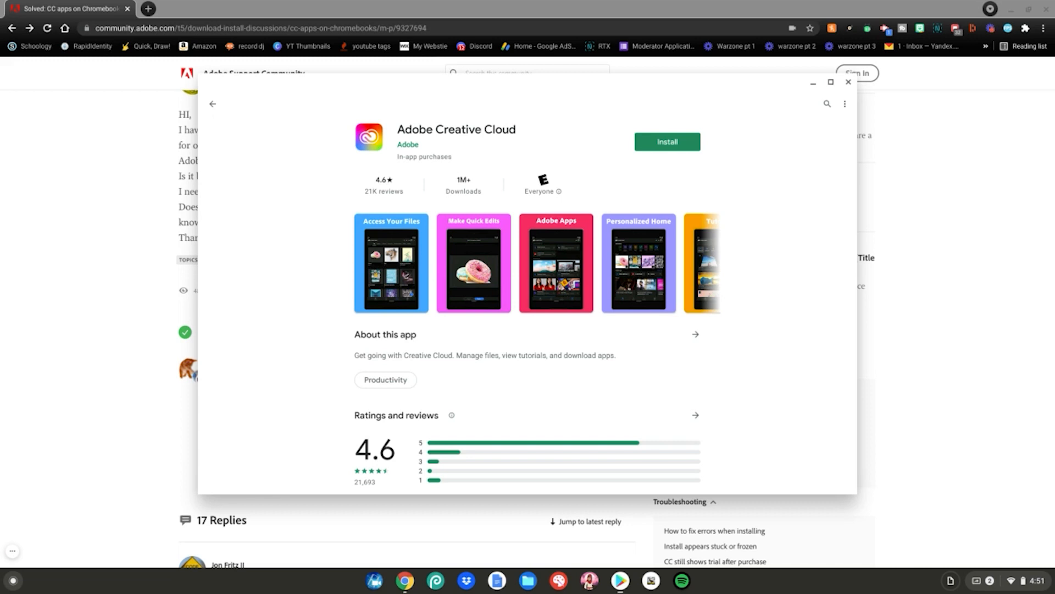
mouse_move(666, 142)
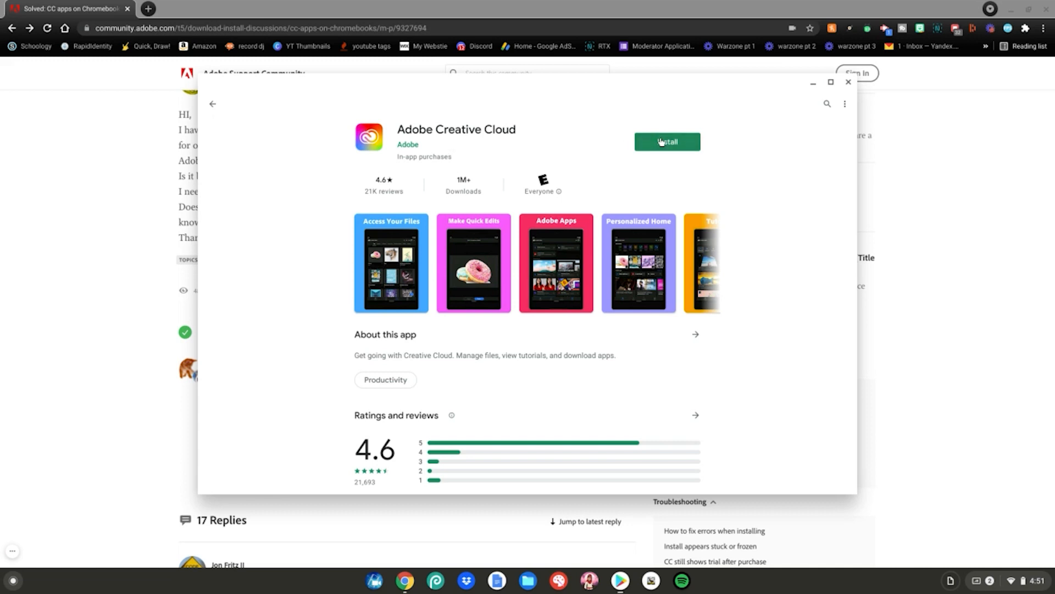
Step: Install Adobe Creative Cloud until the page offers Open and Uninstall
left_click(667, 142)
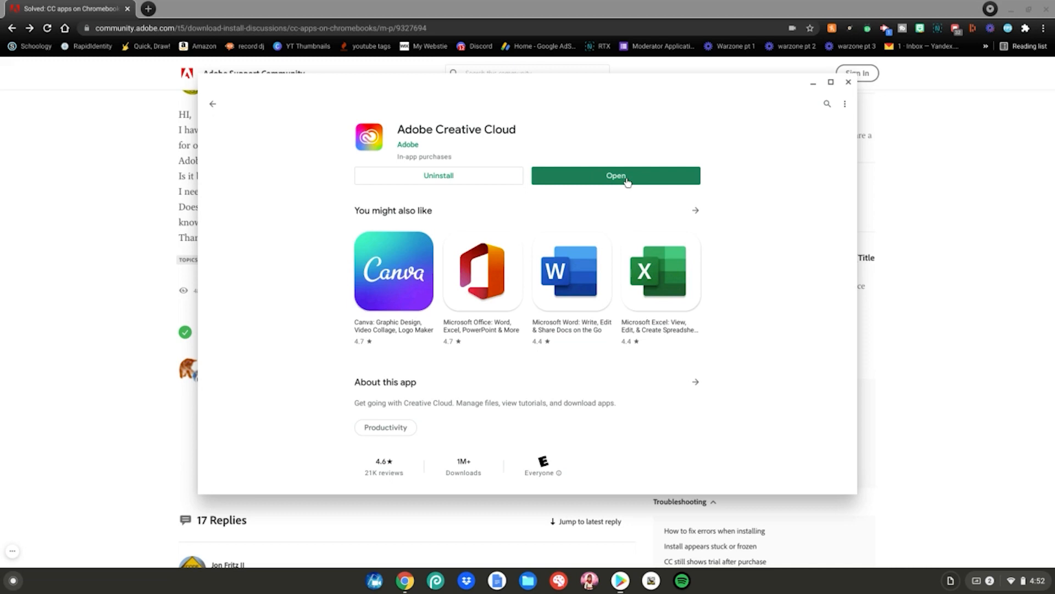
mouse_move(583, 195)
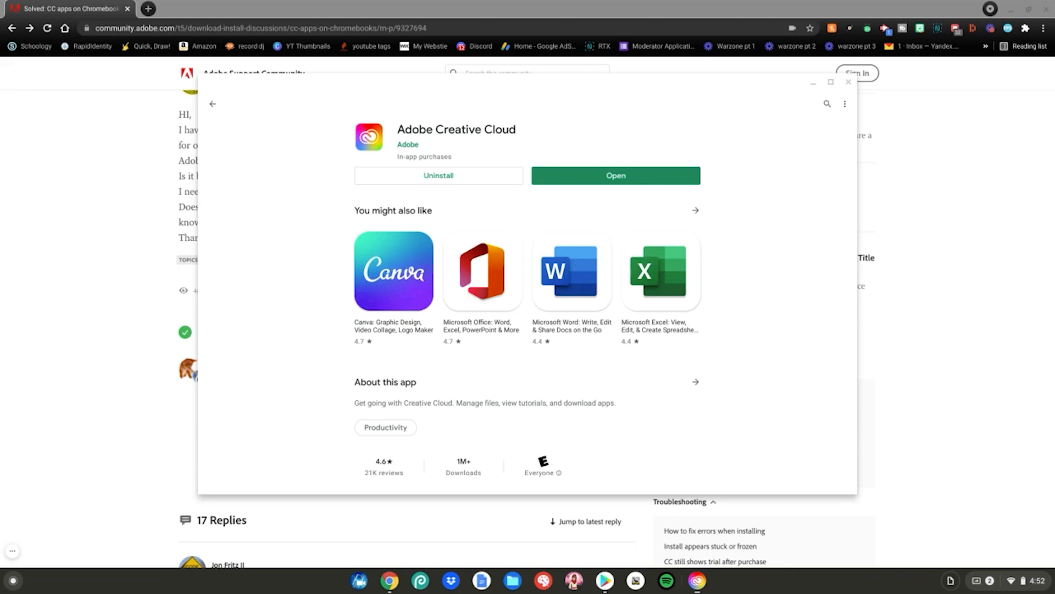
Step: Launch Creative Cloud and maximize it to show the welcome home page with sign-in prompt
left_click(614, 175)
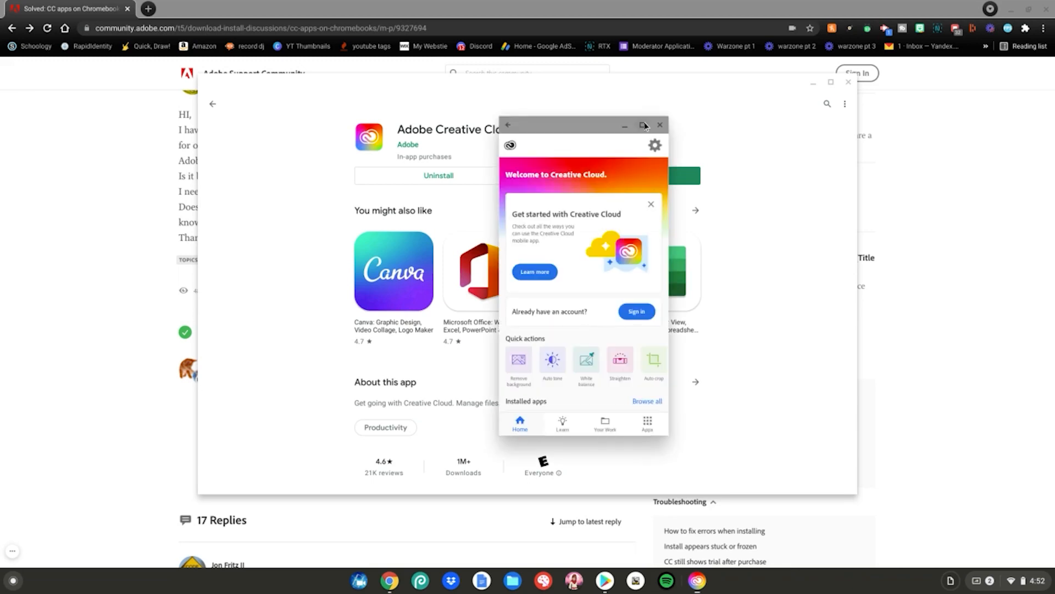
left_click(641, 125)
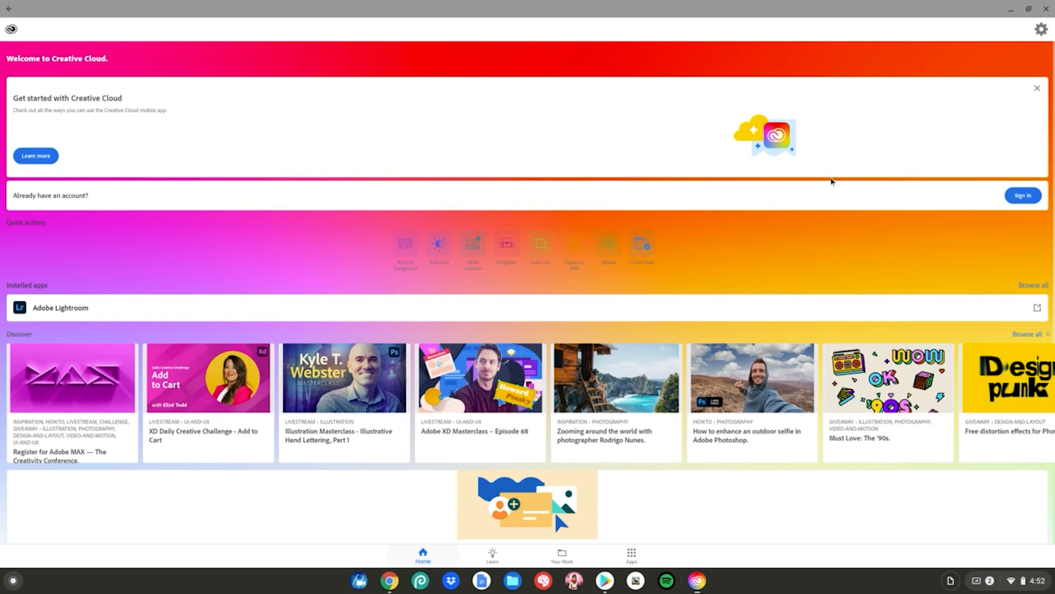
mouse_move(671, 362)
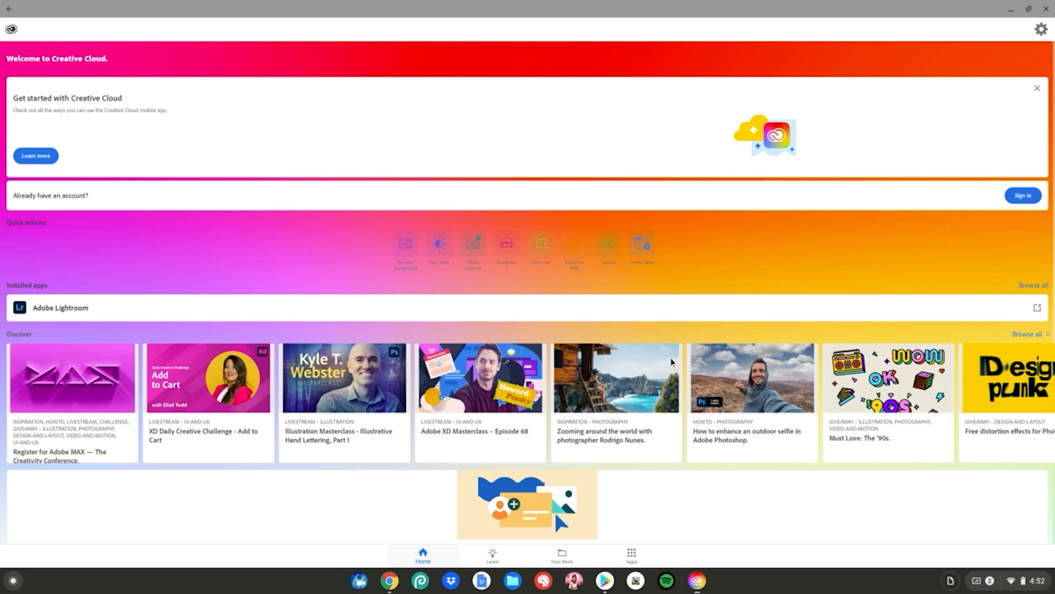
mouse_move(28, 319)
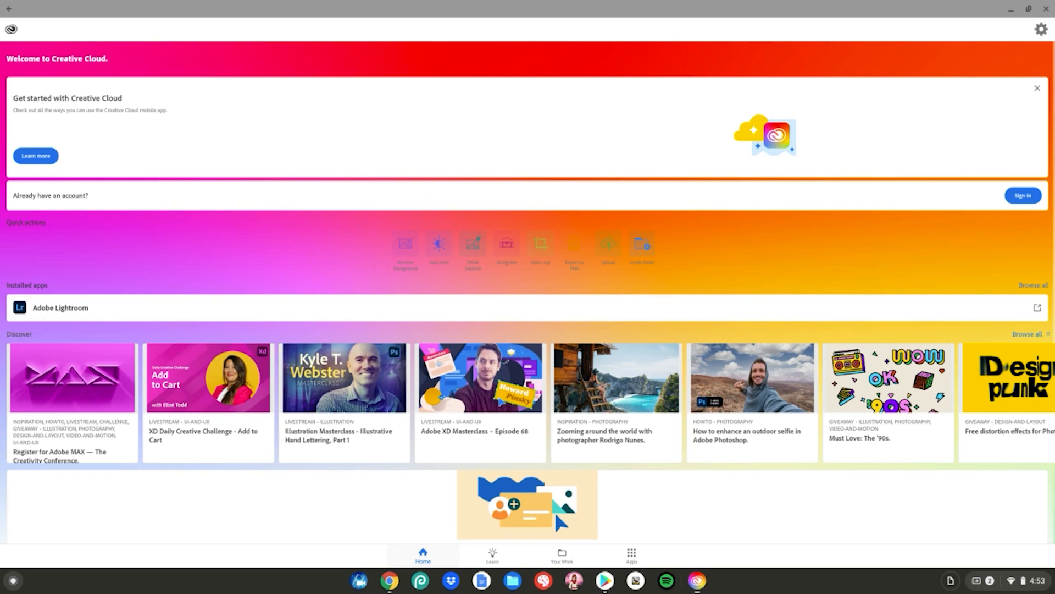
Step: Show the Apps catalogue listing Photoshop Express, Premiere Rush and Adobe XD
left_click(631, 554)
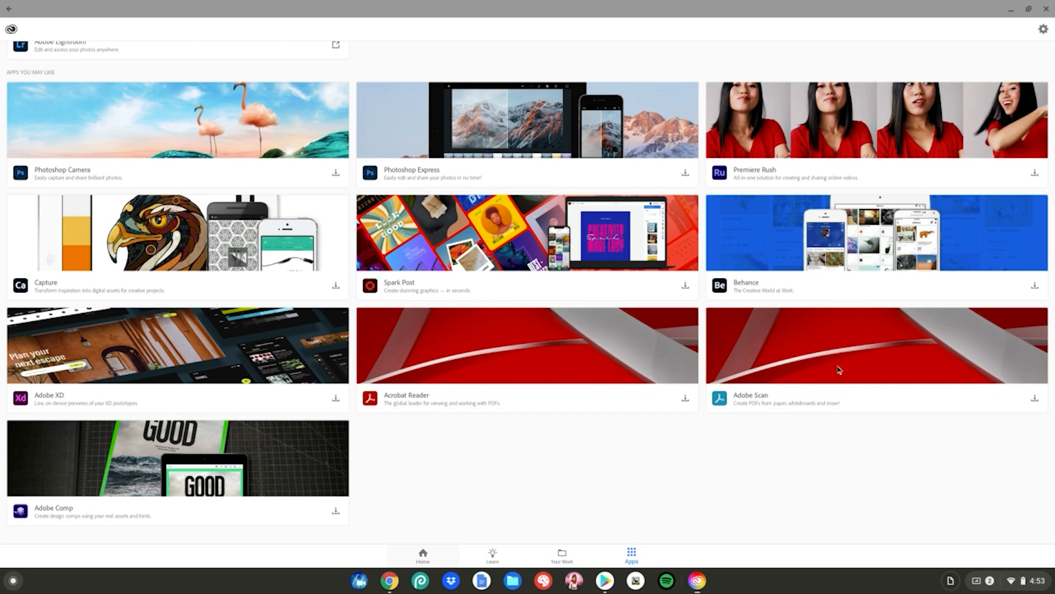
mouse_move(744, 459)
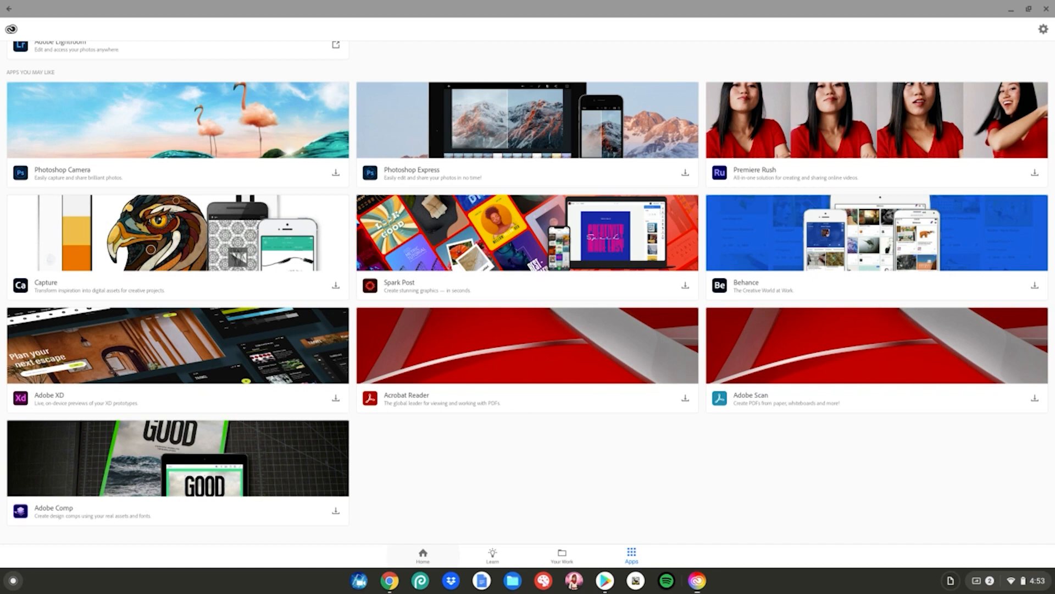
mouse_move(433, 162)
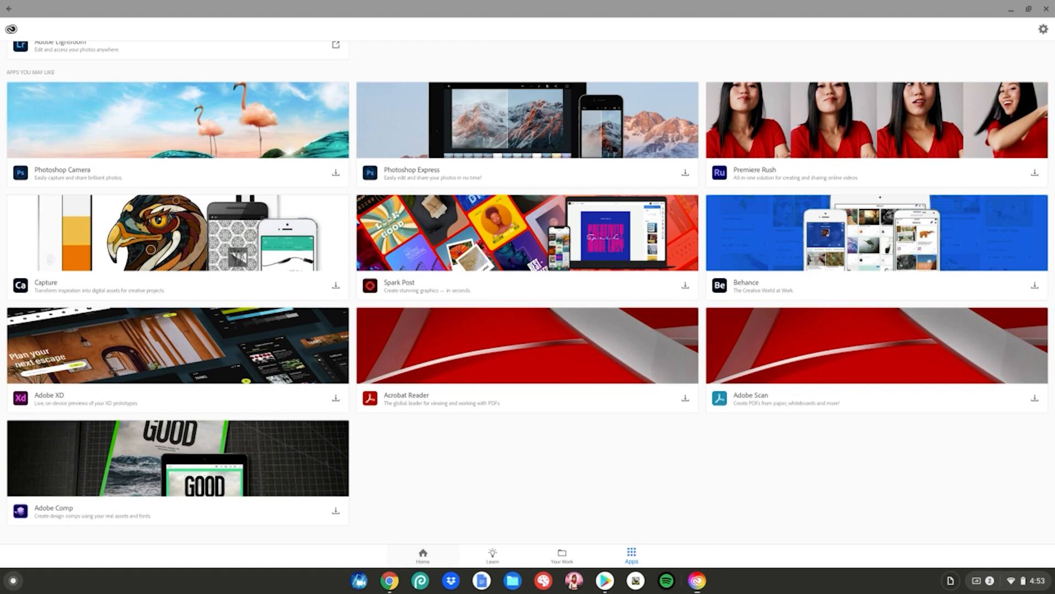
mouse_move(698, 284)
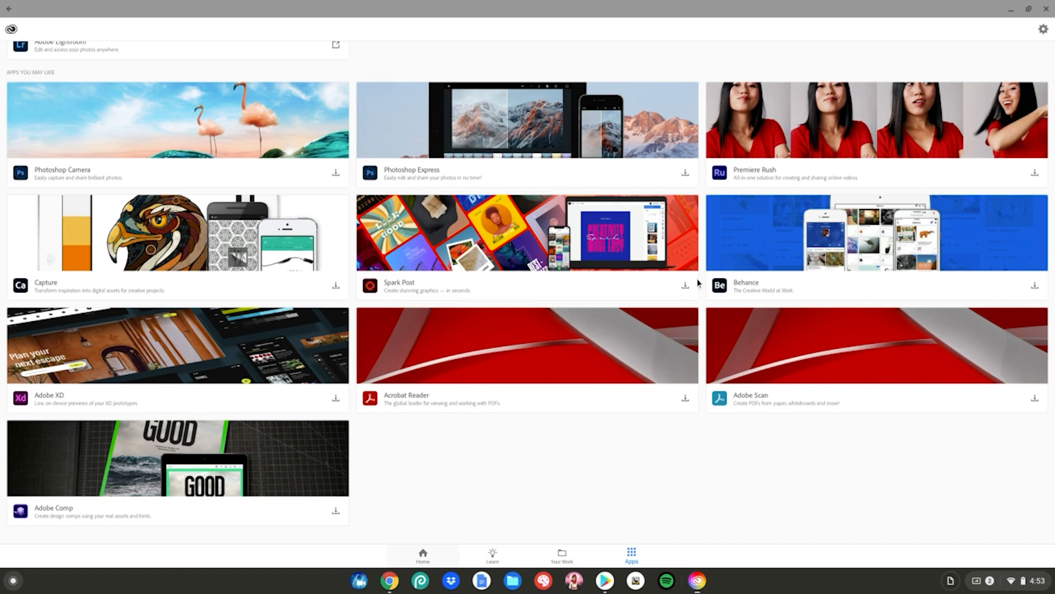
mouse_move(118, 308)
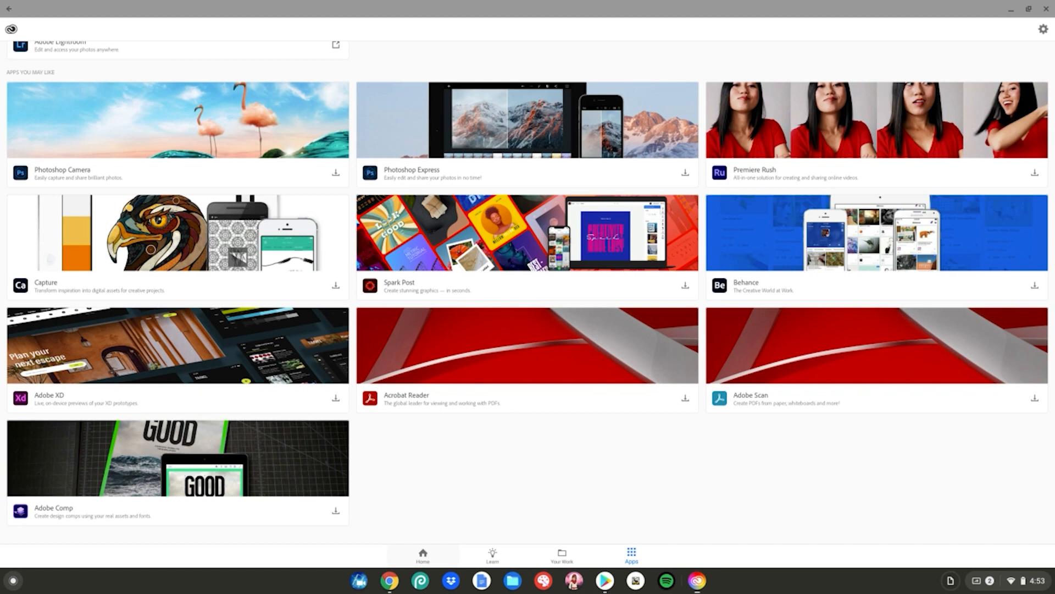
mouse_move(156, 110)
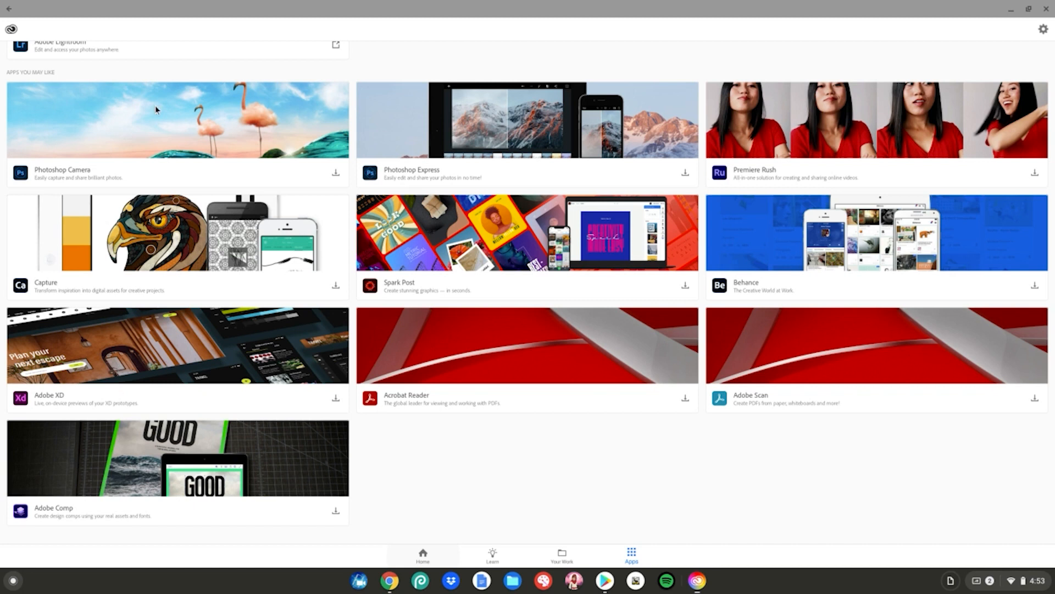